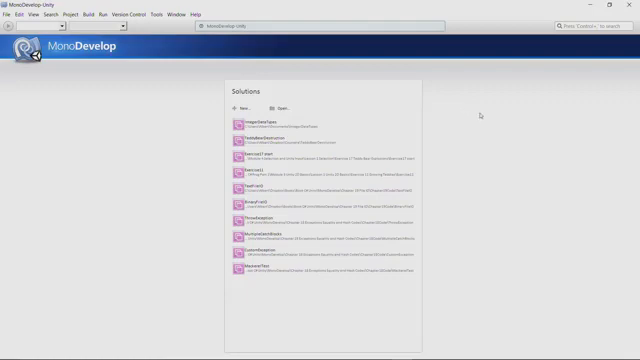
mouse_move(481, 125)
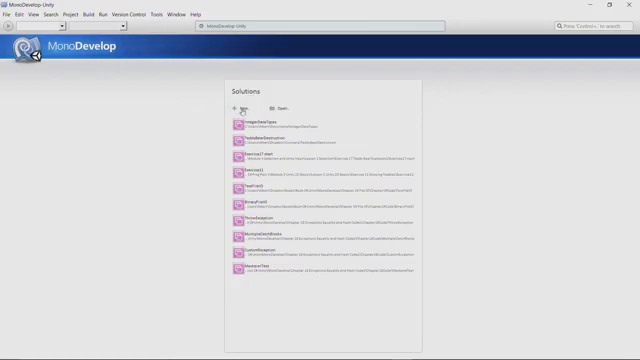
Create a .NET Console Project solution named FirstConsoleApp in the Documents folder.
click(240, 106)
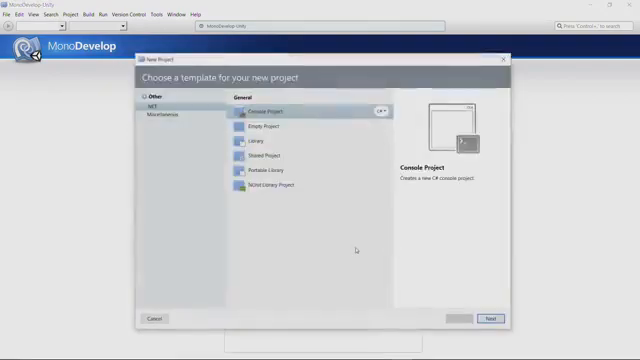
mouse_move(356, 250)
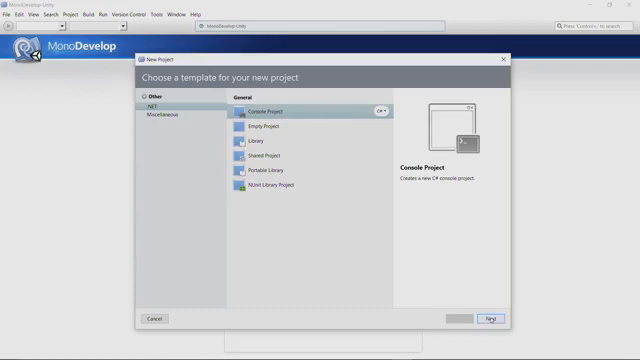
click(490, 318)
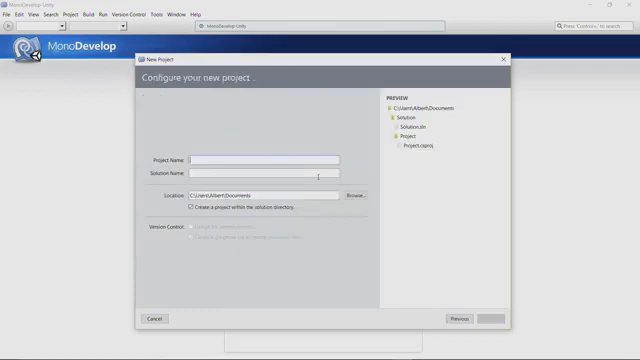
text(FirstConsoleApp)
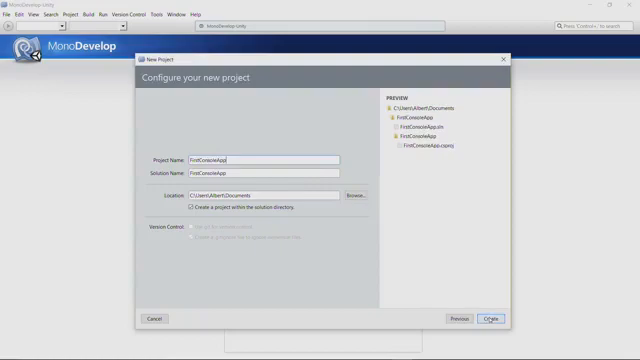
click(494, 318)
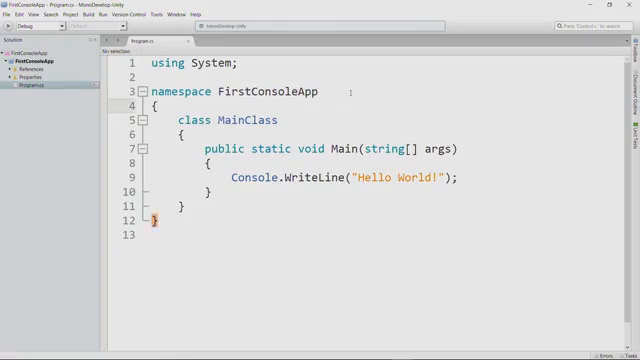
Insert a blank line inside the namespace, just above class MainClass.
click(156, 101)
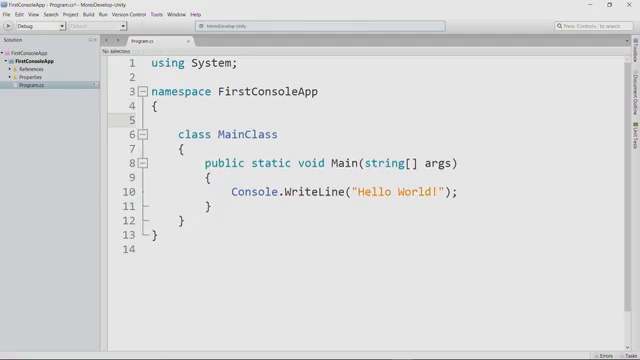
Add a /// summary above MainClass reading 'First Console App lecture code'.
text(/// <summary>)
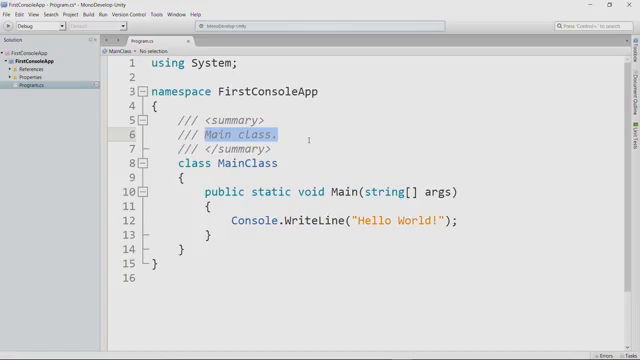
text(A)
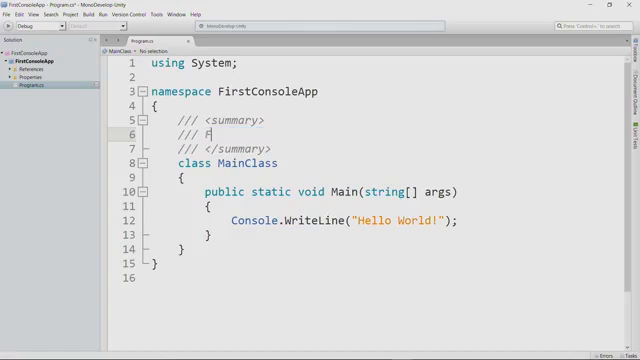
text(irst Cons)
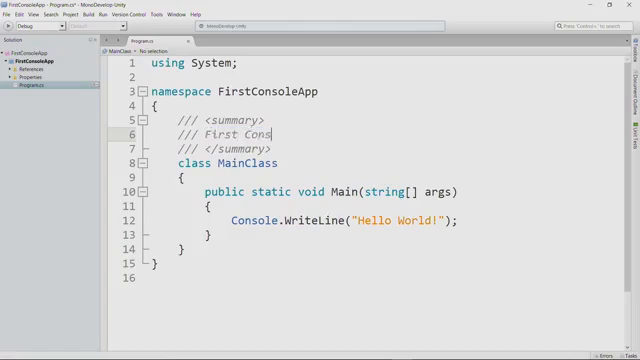
text(ole App)
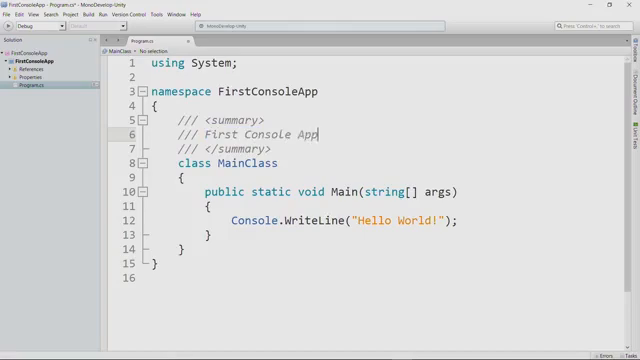
text(Lecture)
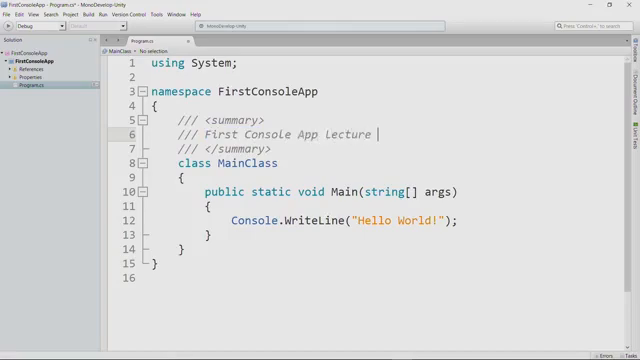
text(code)
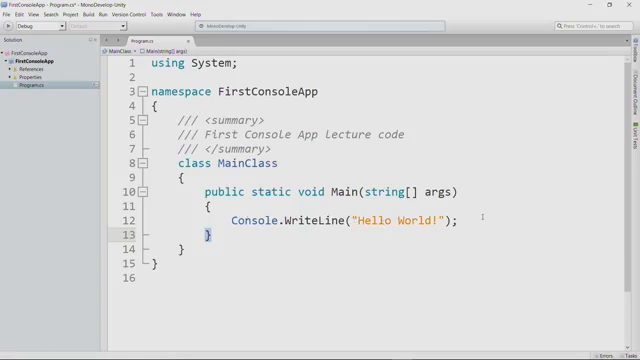
Give Main the summary 'Prints a message' and param text 'command-line arguments'.
key(F5)
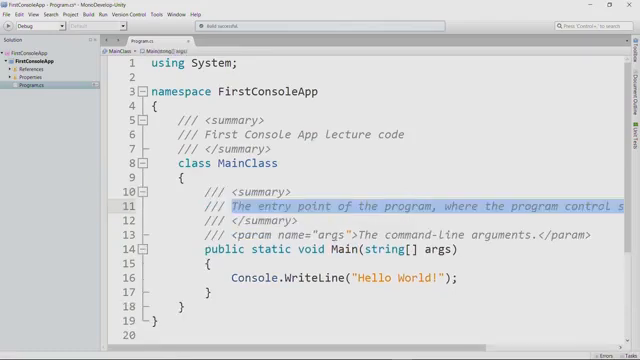
text(Prints a mess)
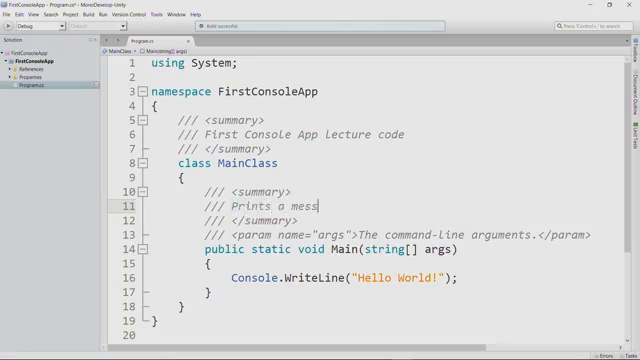
text(age)
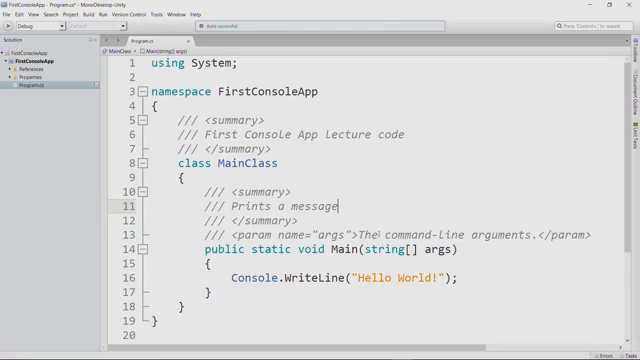
double_click(351, 232)
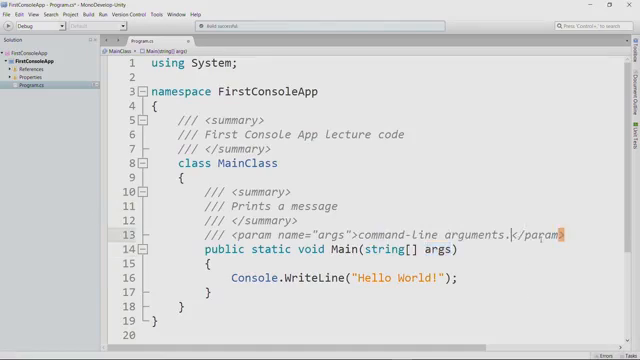
key(Backspace)
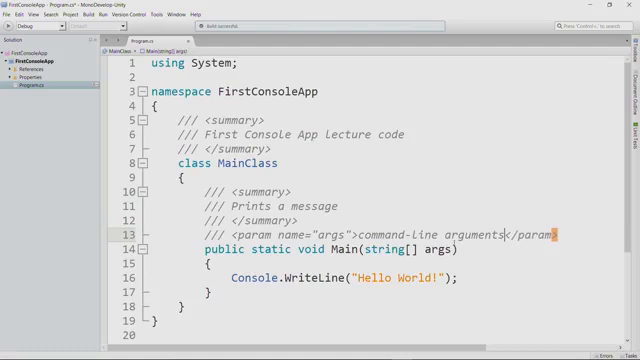
Retype the Hello World statement as an empty Console.WriteLine(); call.
scroll(down, 3)
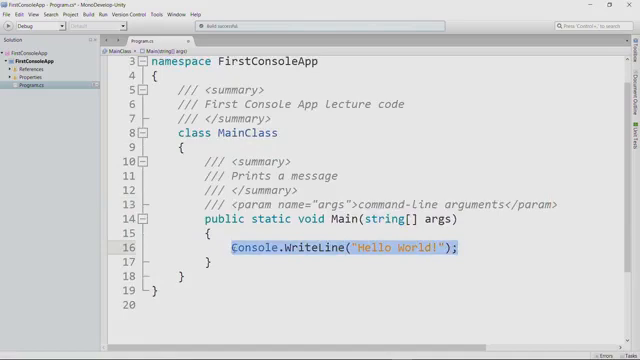
text(Cons)
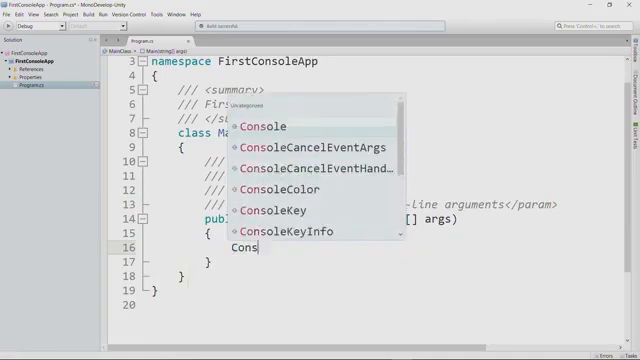
text(ole.W)
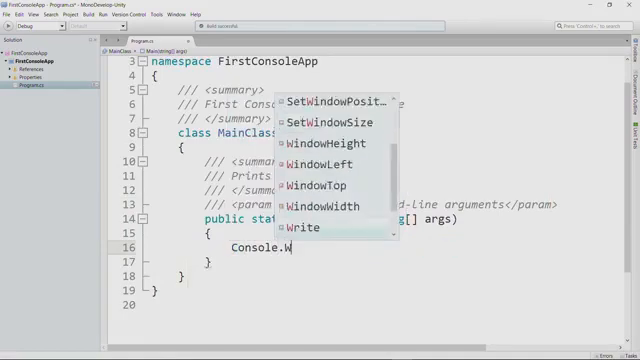
text(riteLine)
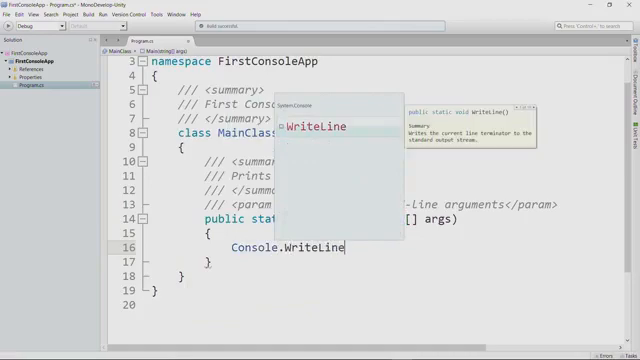
text(();)
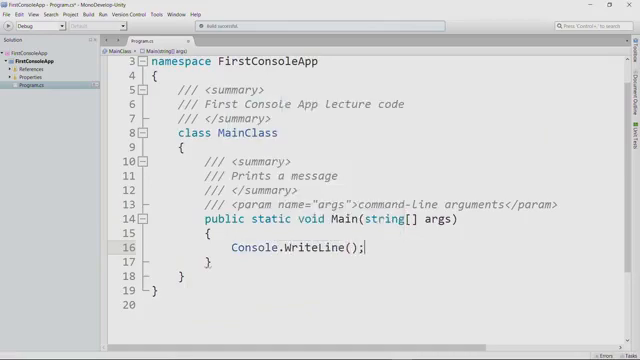
double_click(310, 244)
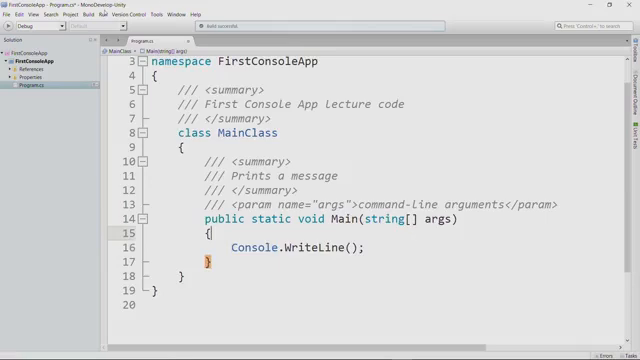
click(78, 14)
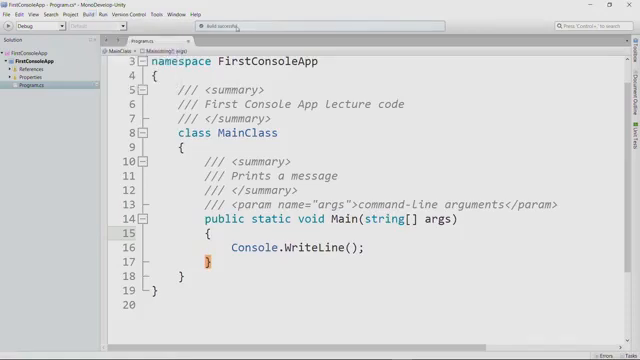
mouse_move(447, 145)
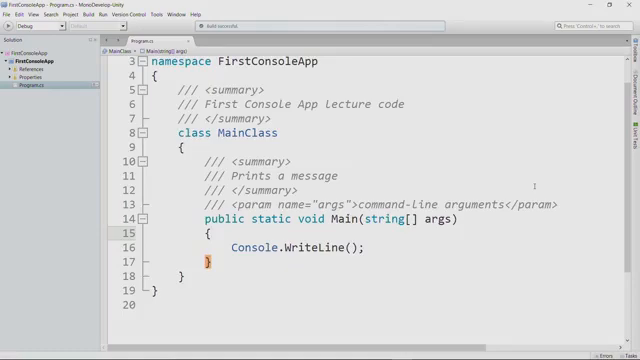
Complete the comment '// print supportive message' on line 16.
text(//)
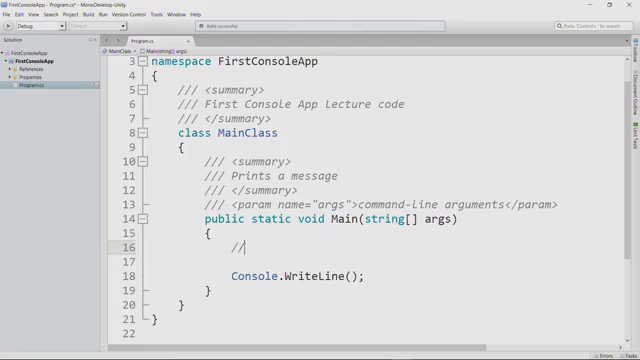
text(print sup)
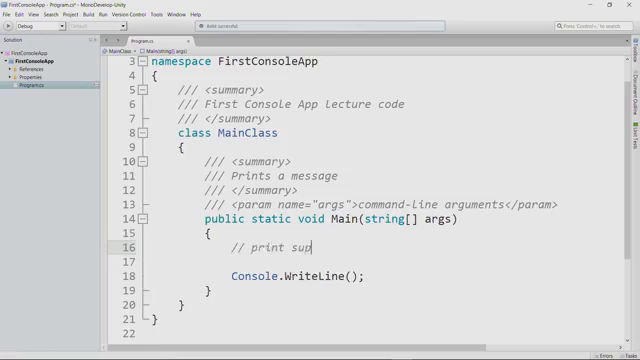
text(portive mess)
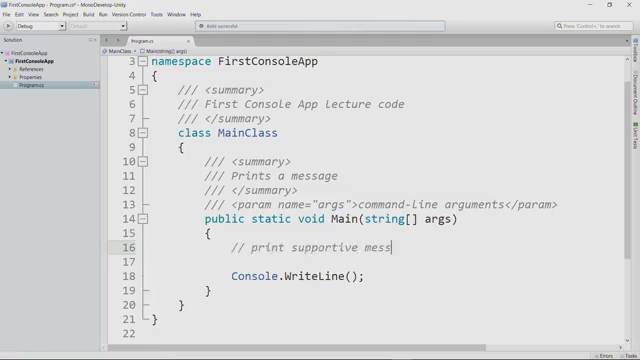
text(age)
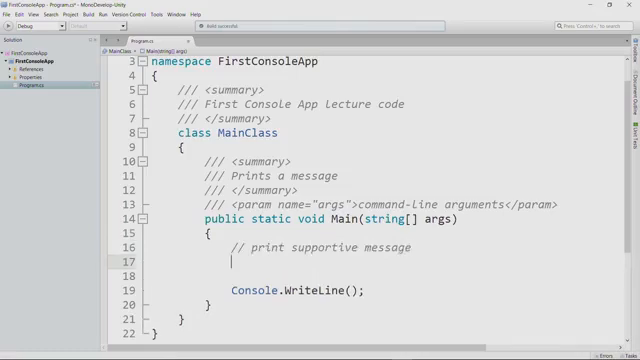
Add Console.WriteLine("Hi, n00b!"); on line 17 using IntelliSense.
text(Console)
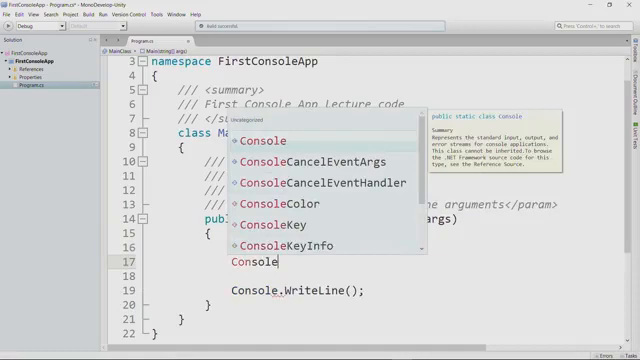
text(.Writ)
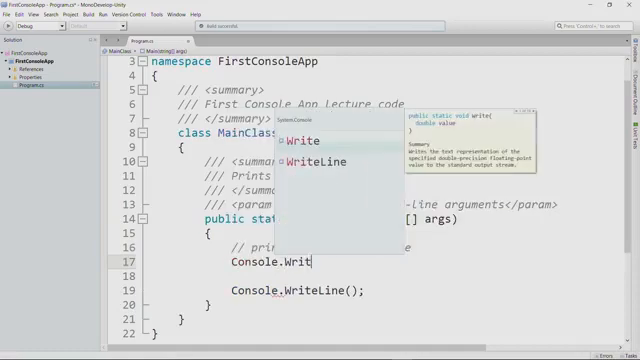
text(Line("");)
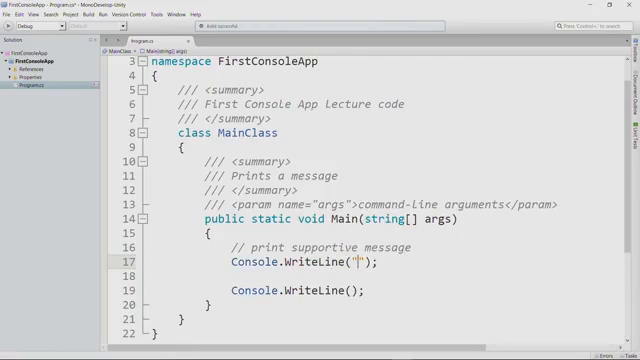
text(H)
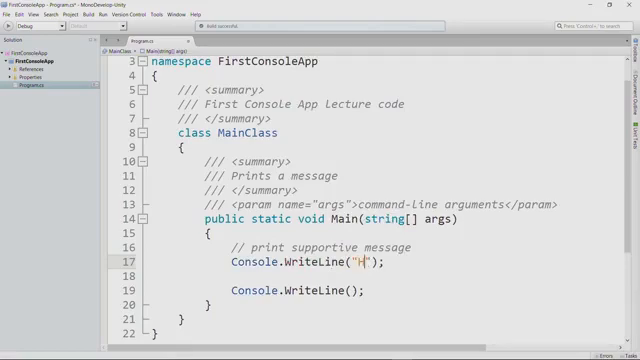
text(i, n)
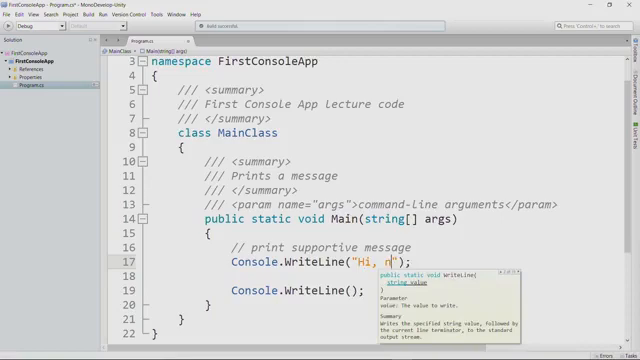
text(00b!)
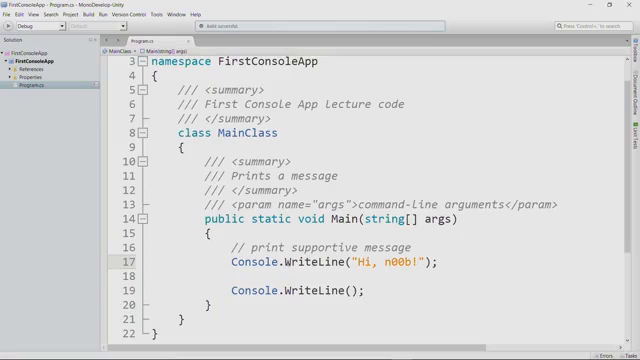
double_click(310, 267)
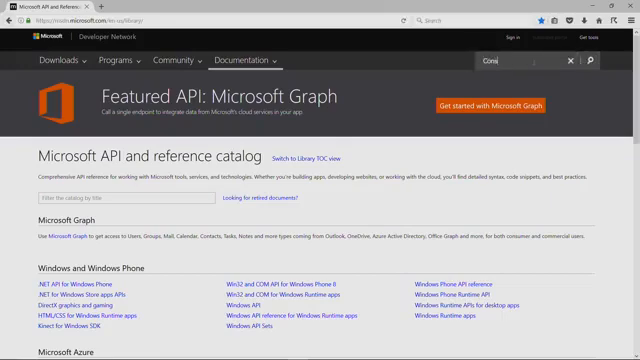
Search MSDN for 'console' and open the Console Class (System) page.
text(console)
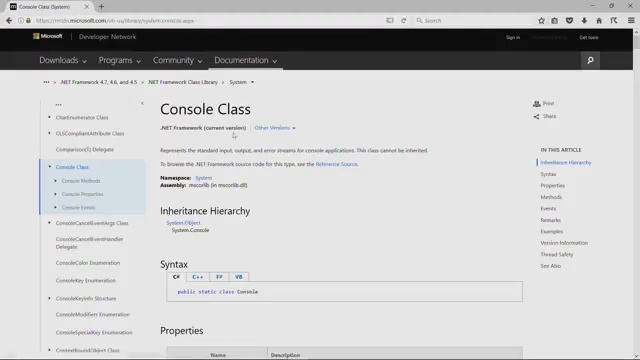
Scroll the Console Class page past Properties to the WriteLine method entries.
scroll(down, 3)
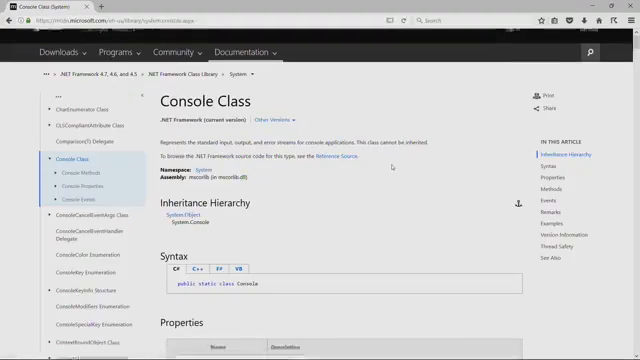
scroll(down, 3)
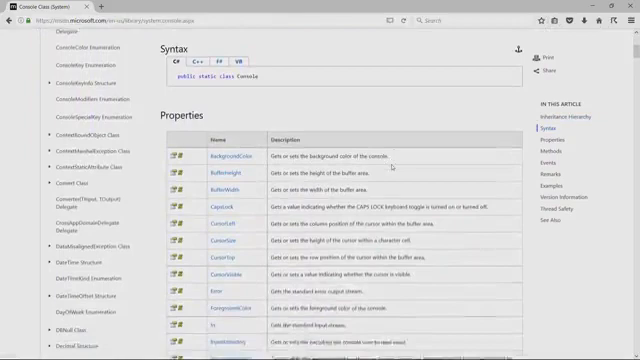
scroll(down, 3)
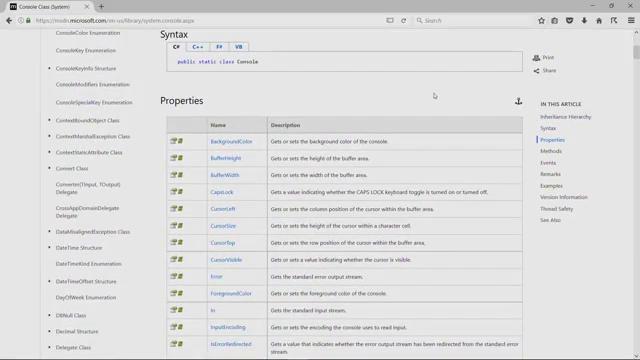
scroll(down, 3)
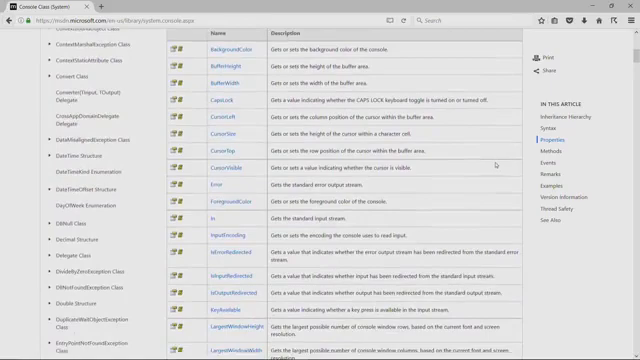
scroll(down, 3)
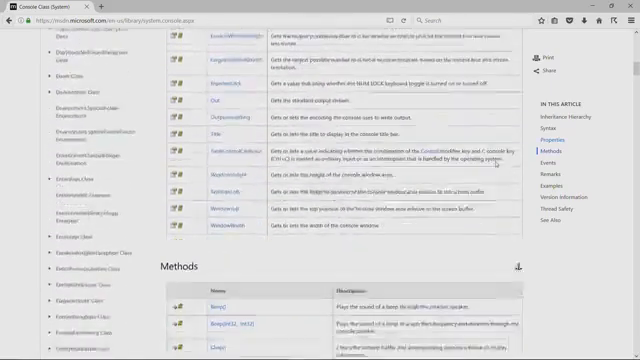
scroll(down, 3)
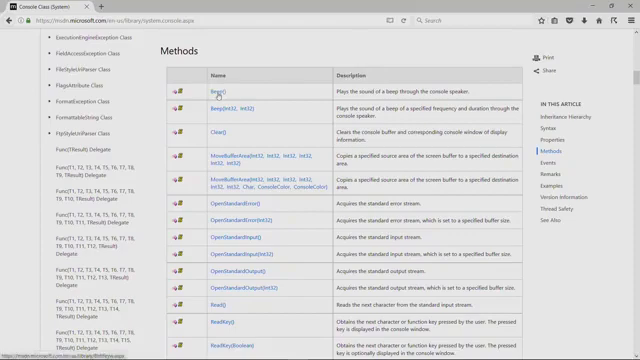
scroll(down, 3)
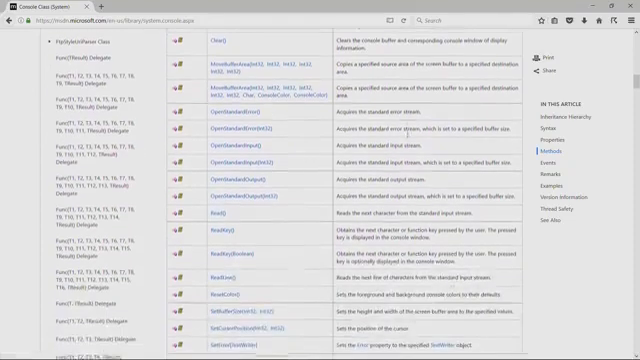
scroll(down, 3)
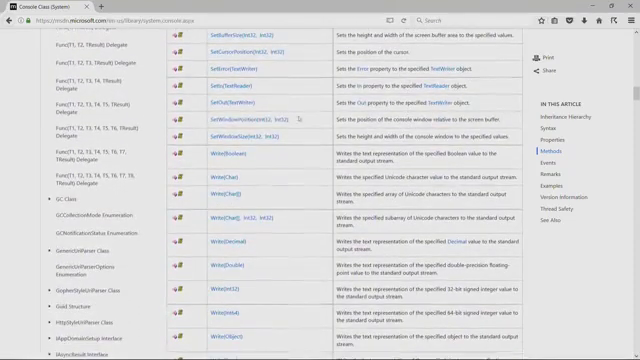
scroll(down, 3)
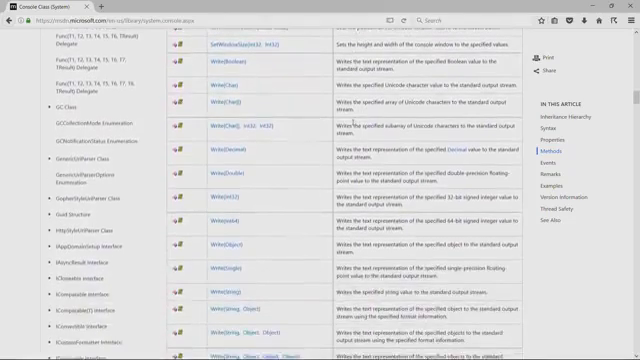
scroll(down, 3)
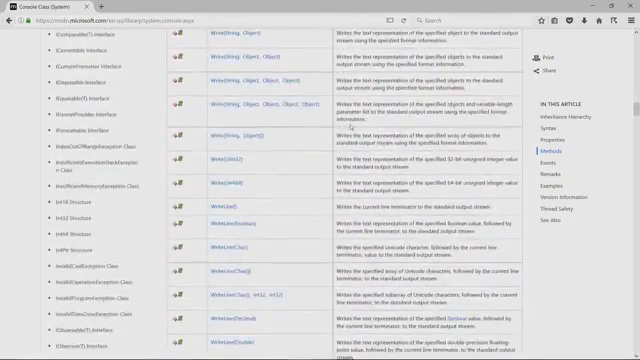
scroll(down, 3)
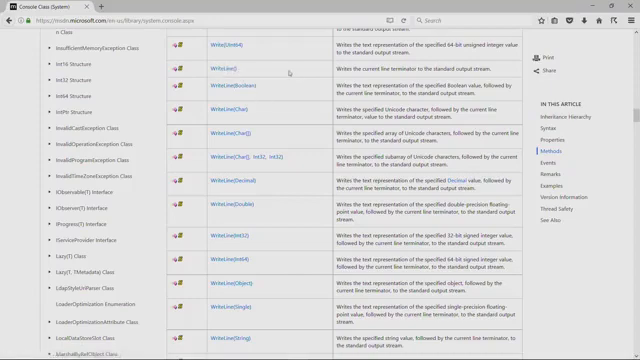
Scroll through the WriteLine overloads to read the WriteLine(String) description.
scroll(down, 3)
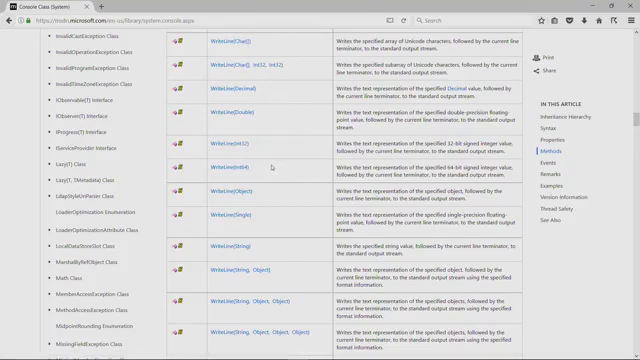
scroll(down, 3)
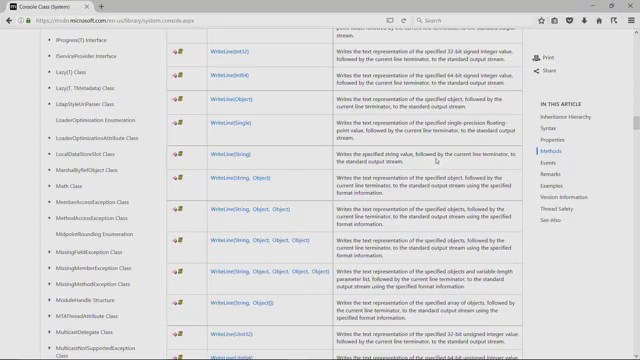
mouse_move(213, 158)
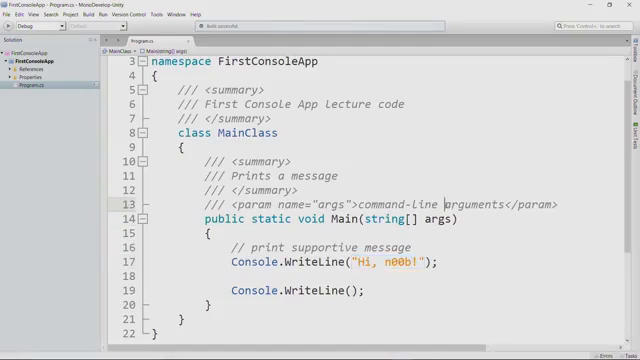
Return to the browser's Console methods table showing WriteLine(String).
double_click(480, 202)
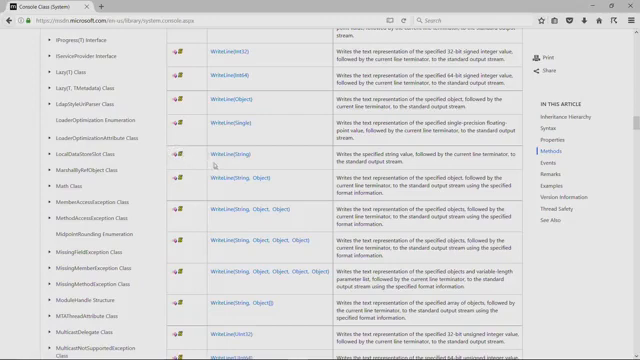
mouse_move(468, 194)
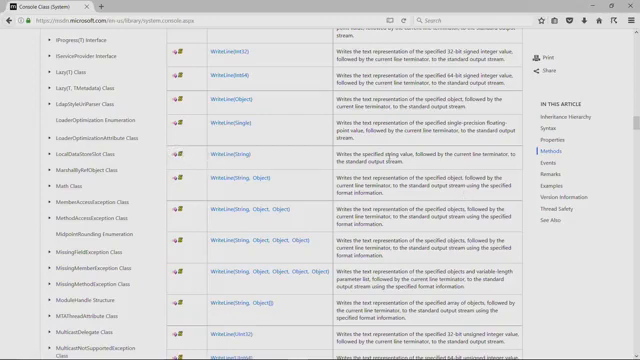
mouse_move(293, 186)
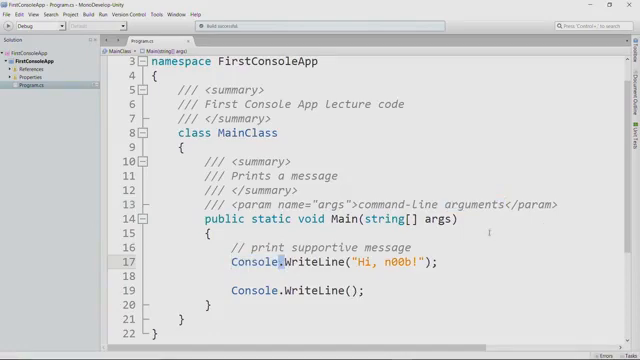
Back in Program.cs, select the Console class name on the "Hi, n00b!" WriteLine line.
double_click(251, 268)
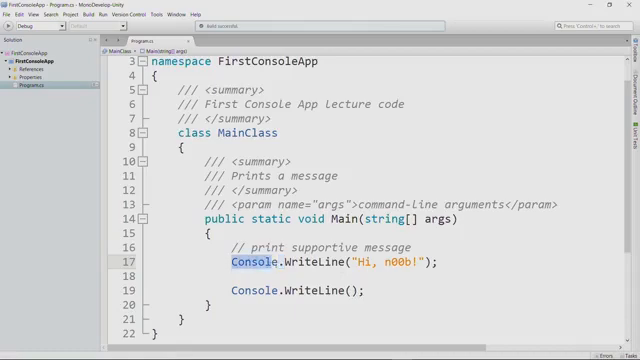